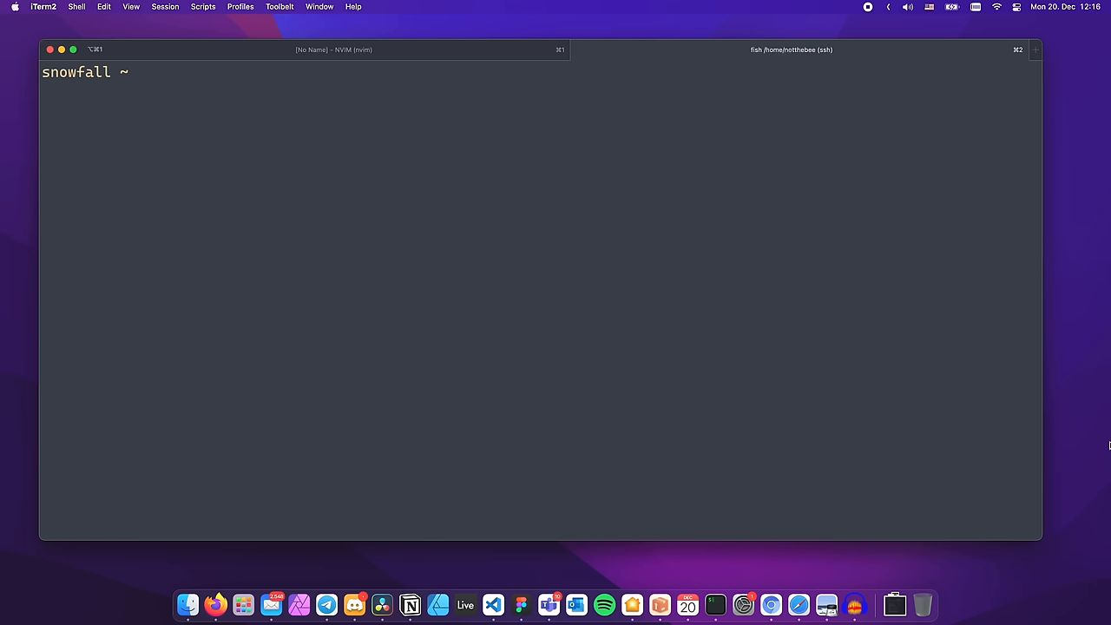
type("sudo iptables --")
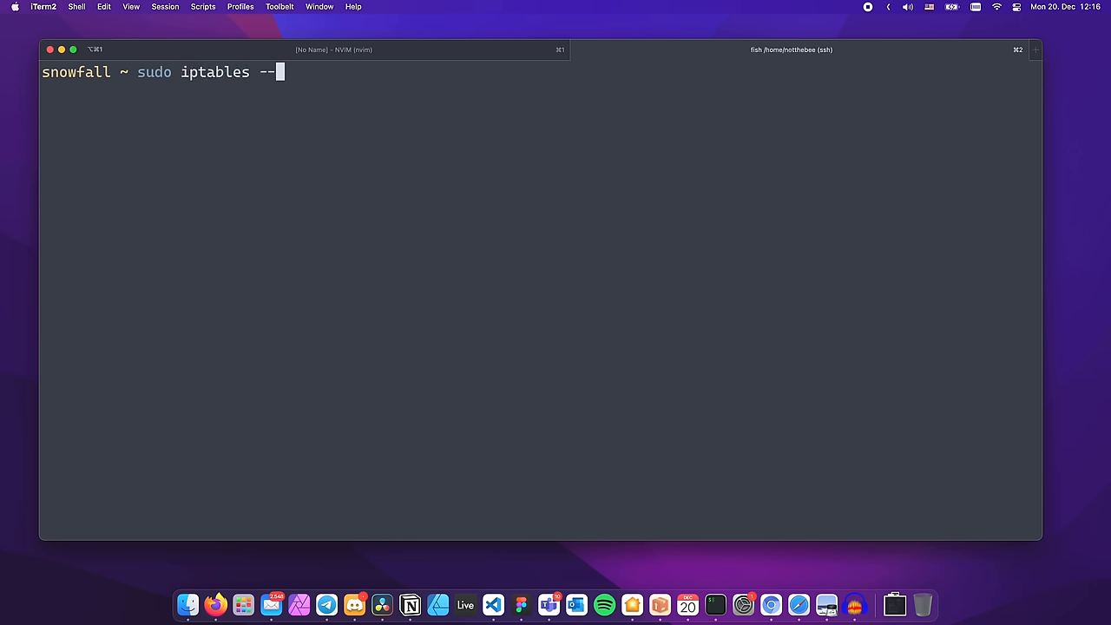